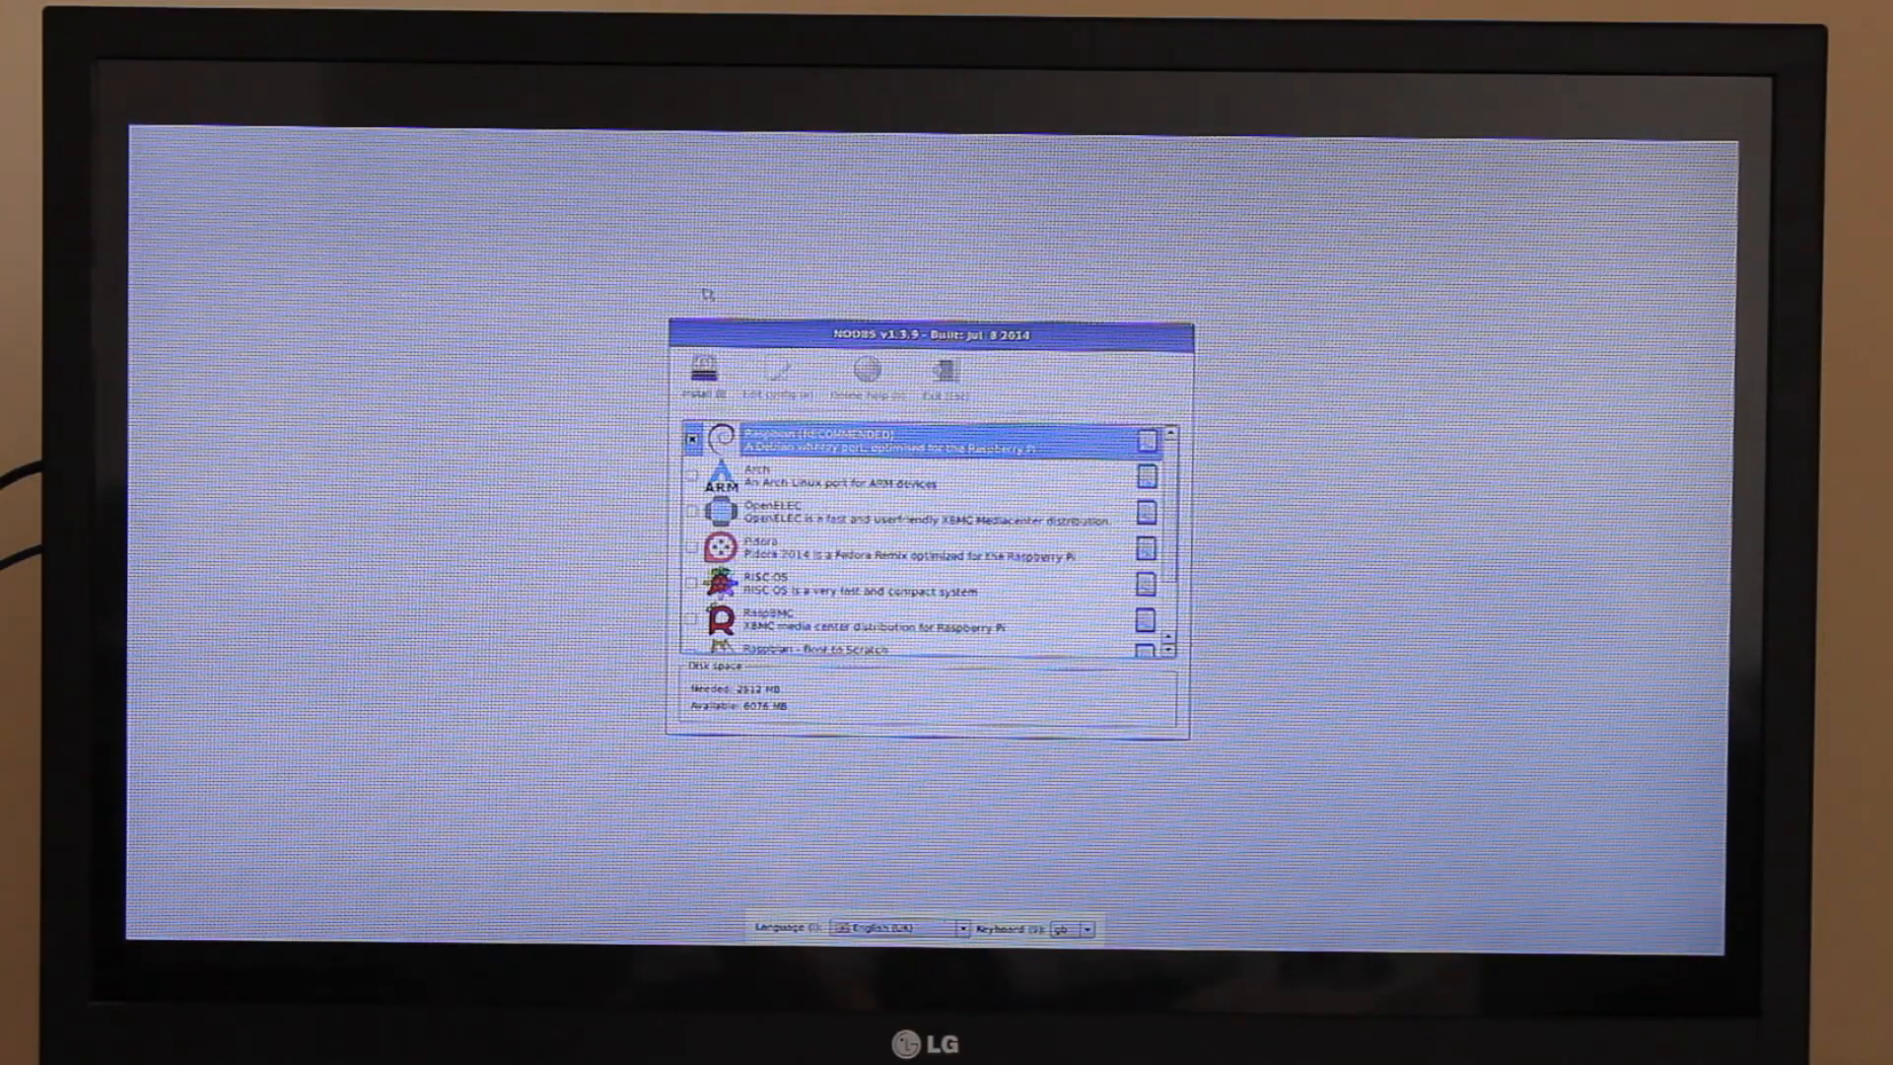
mouse_move(703, 370)
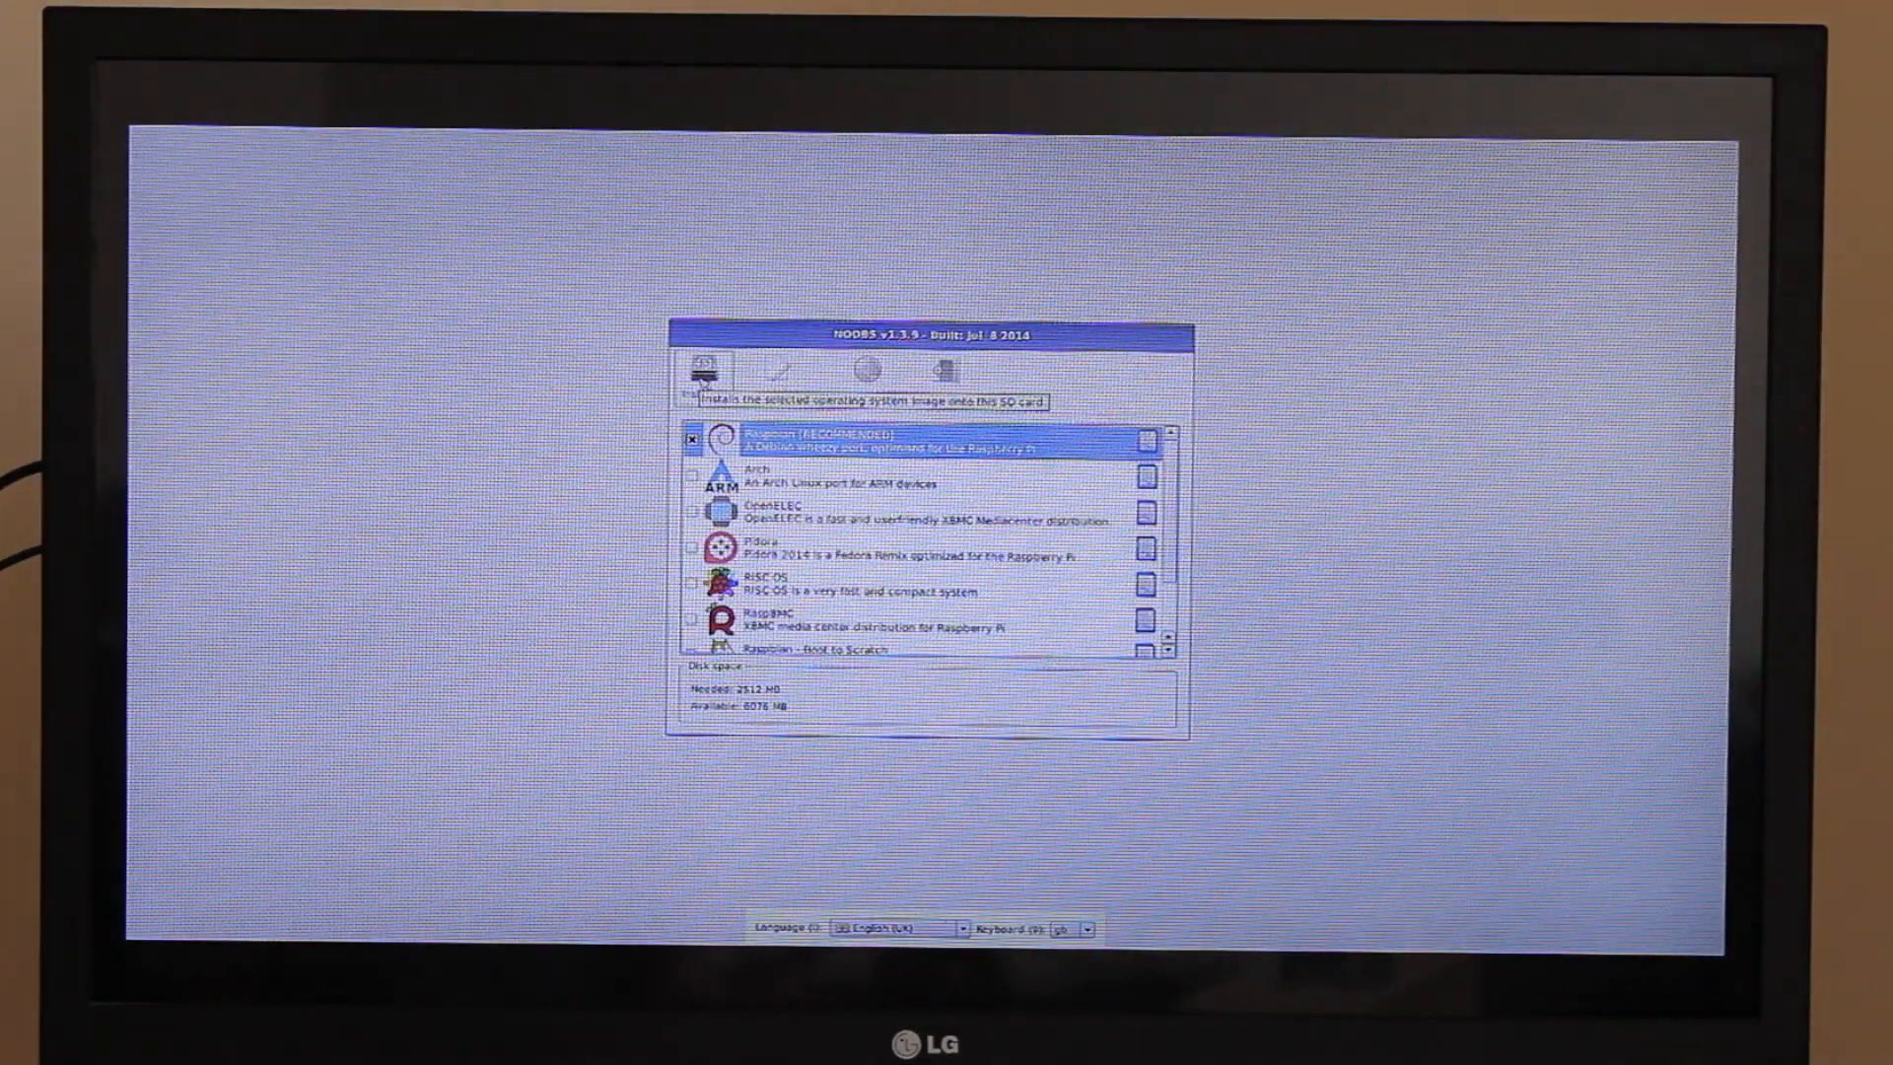
Begin installing the ticked Raspbian system, raising the SD card overwrite warning
scroll("down", 3)
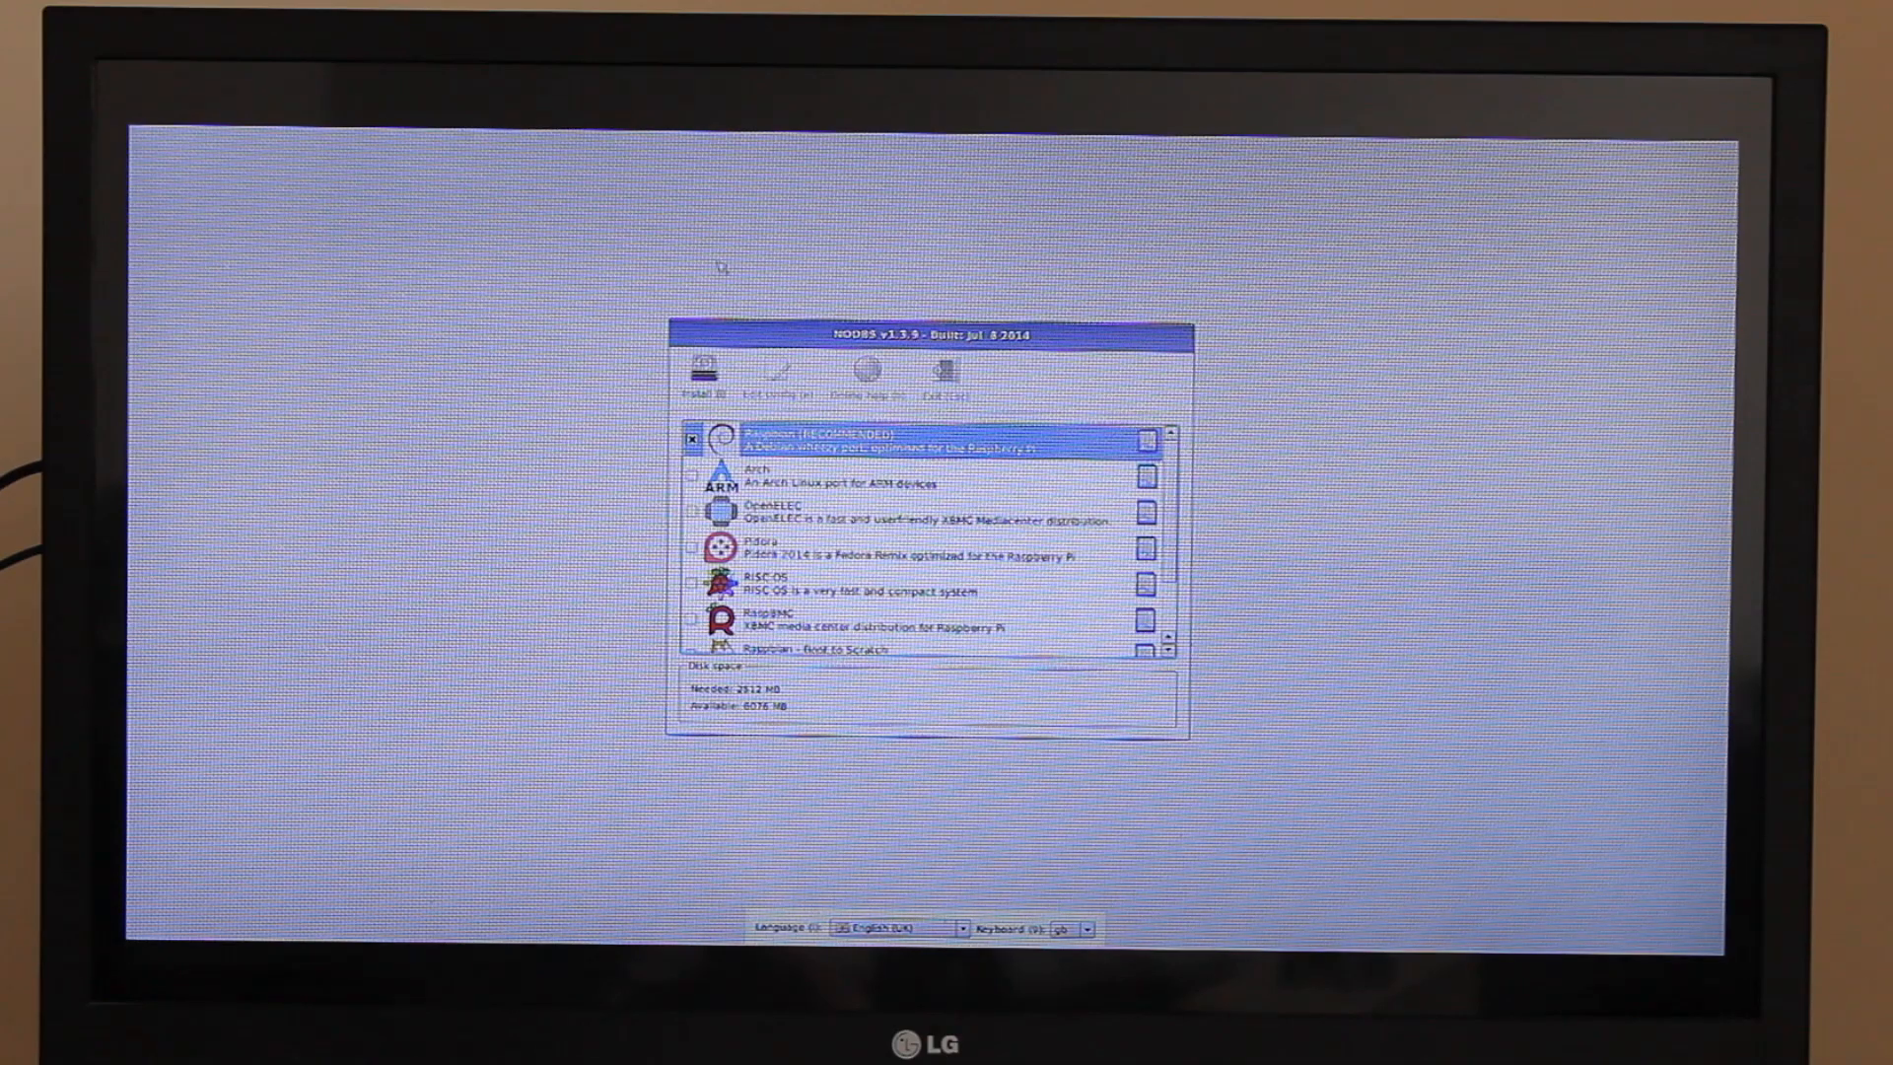
left_click(703, 375)
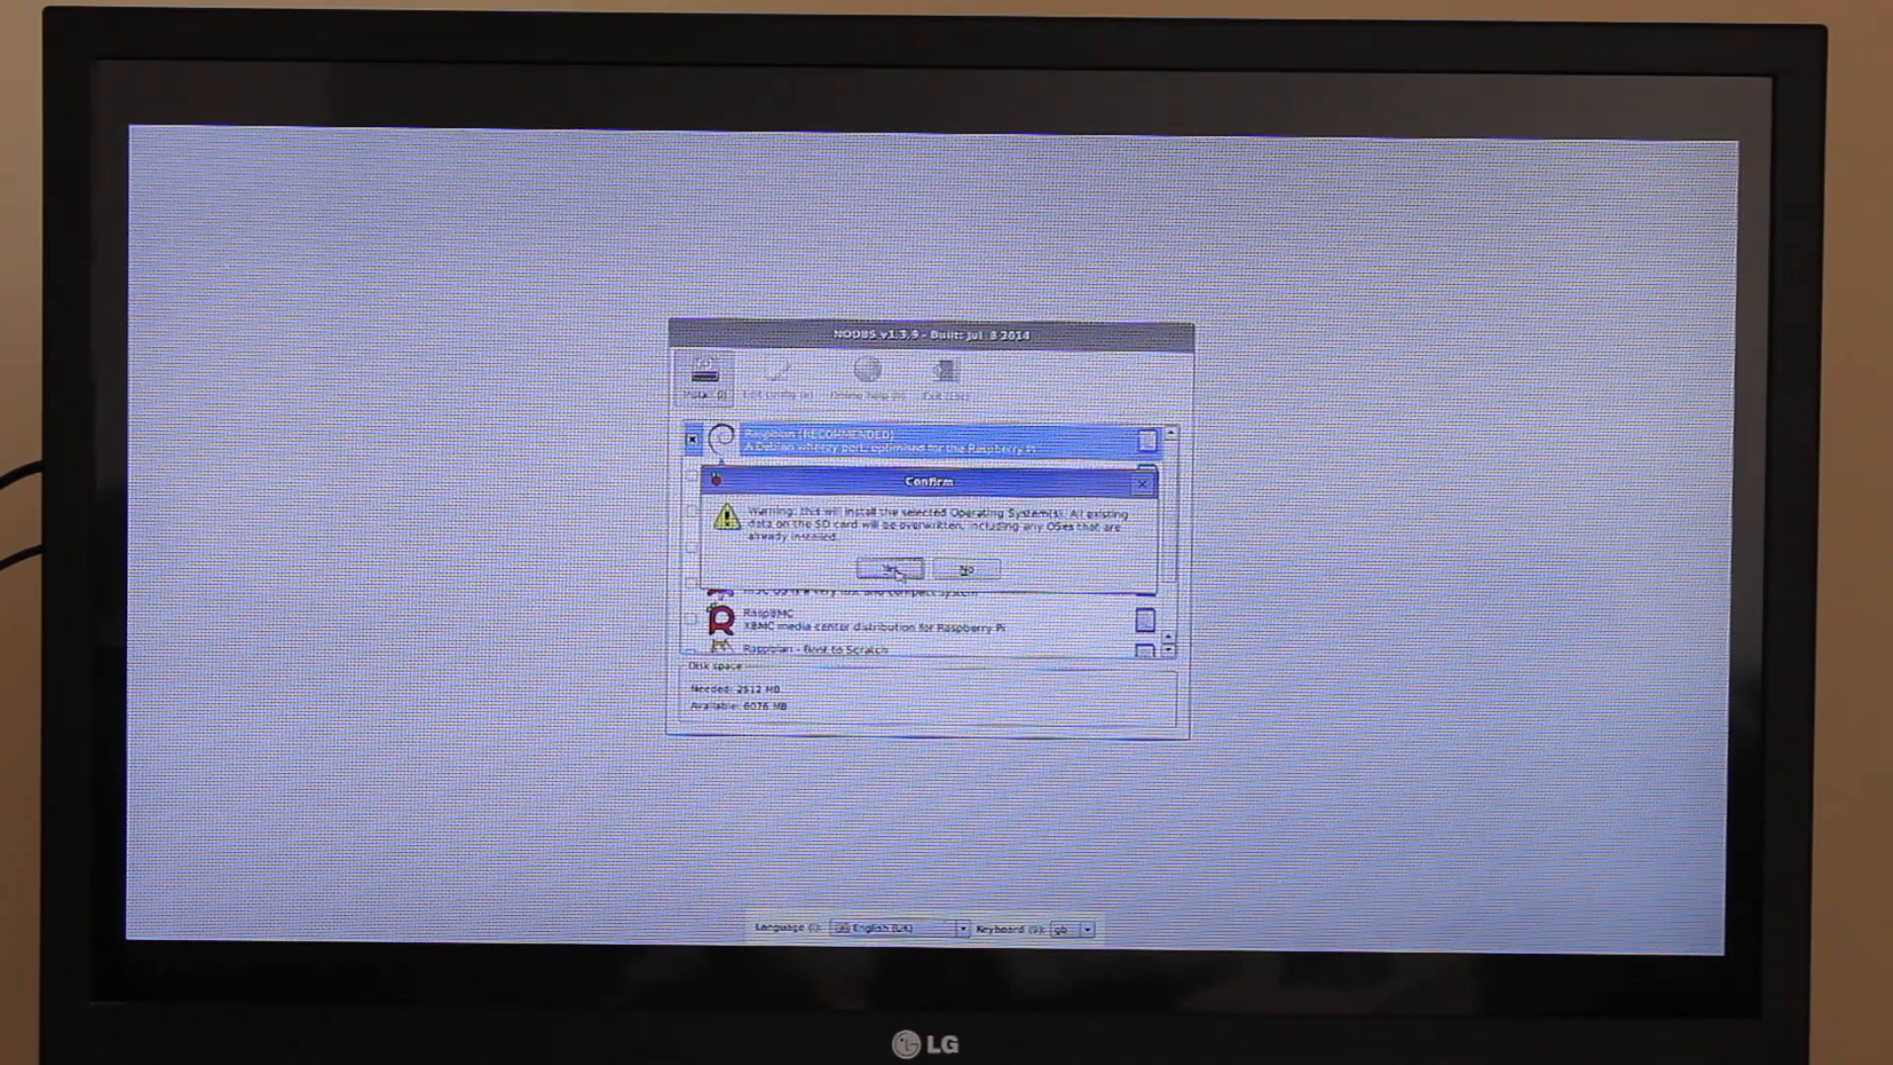
Confirm overwriting the SD card and let Raspbian install to completion
left_click(886, 569)
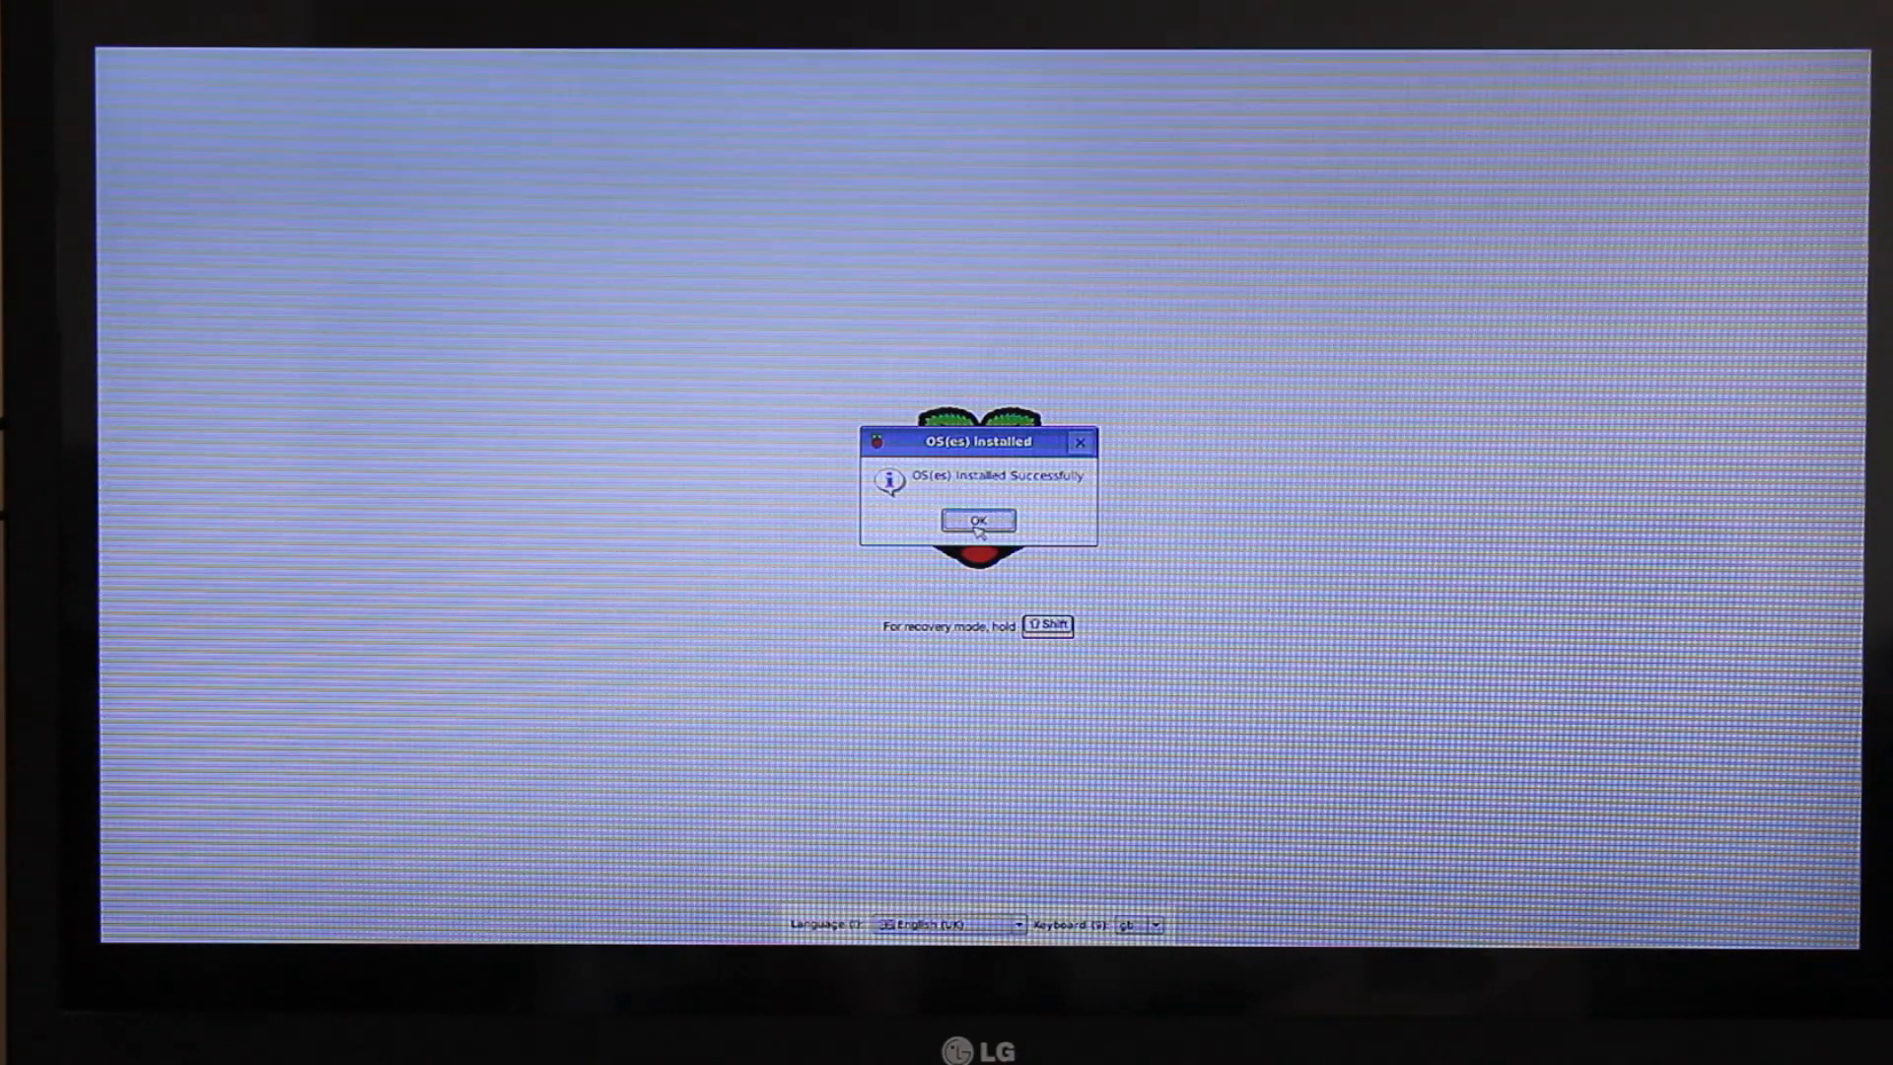
mouse_move(1026, 667)
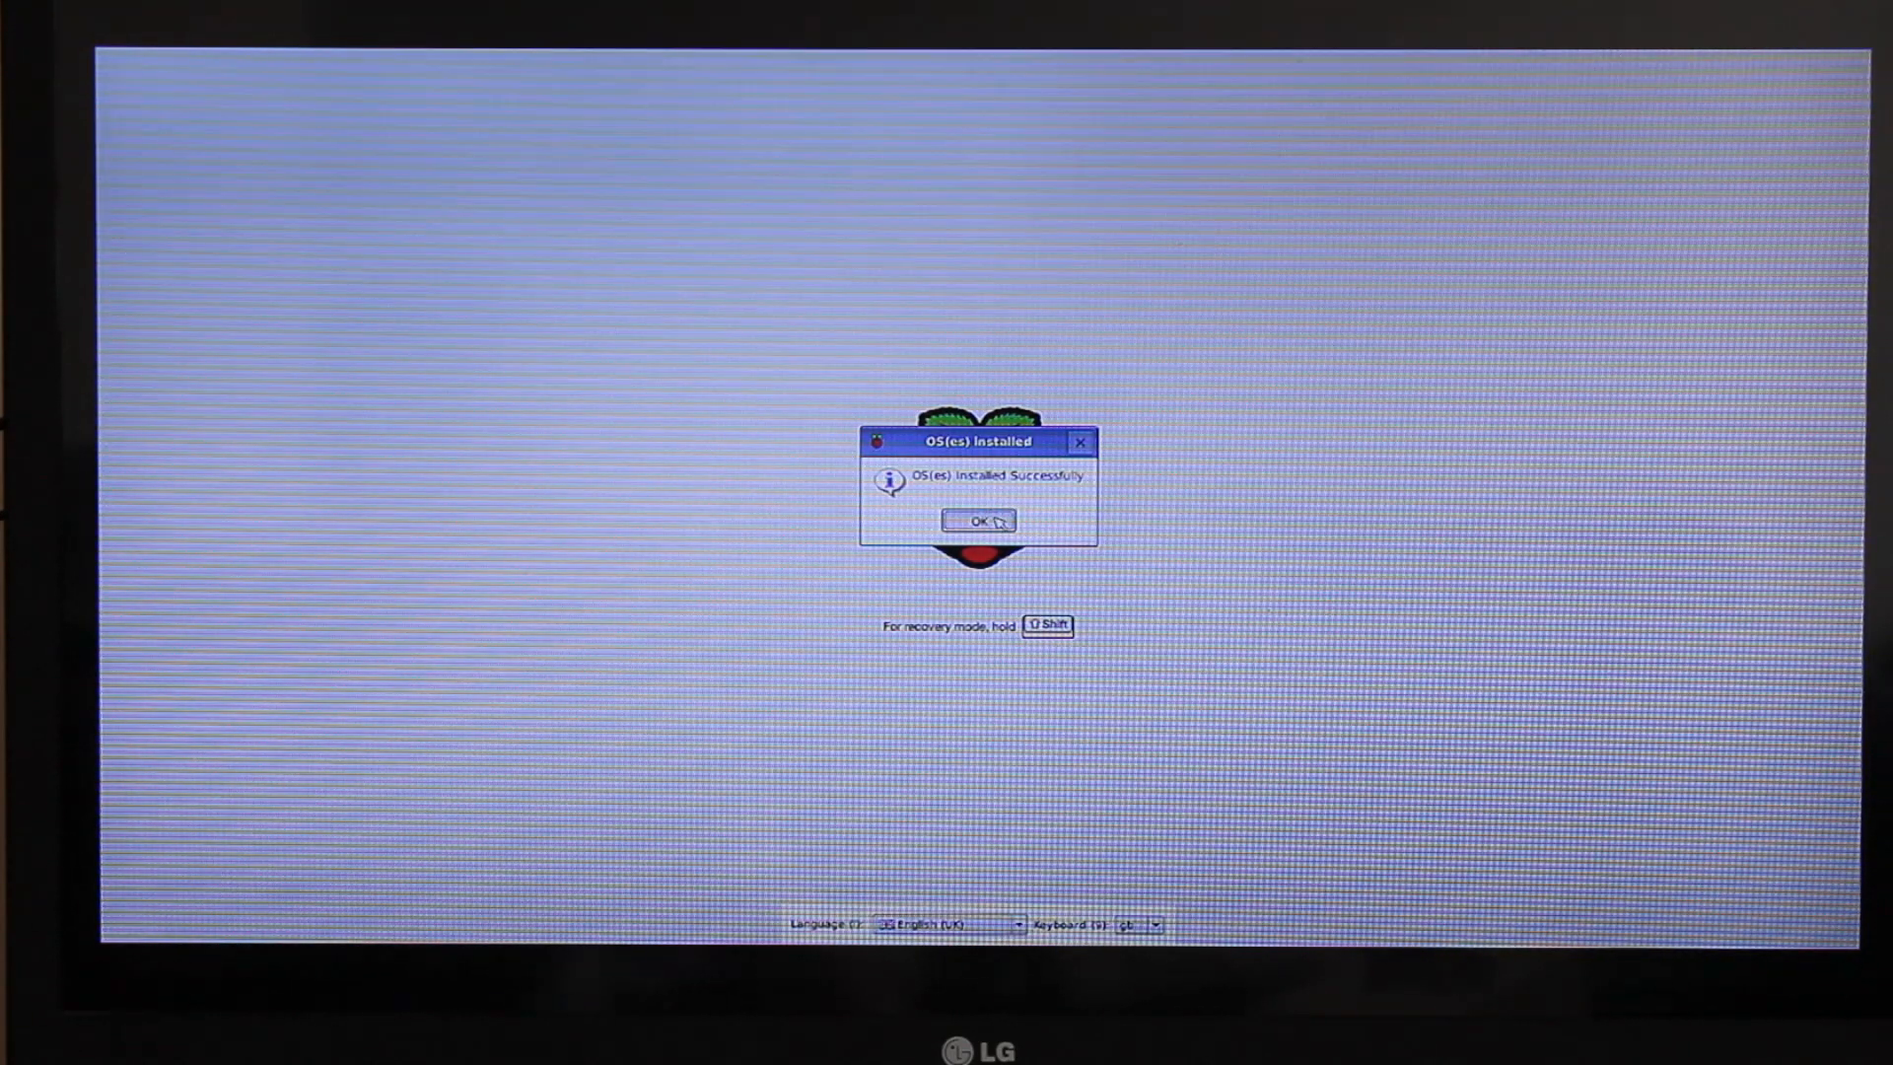
Acknowledge the successful install, then exit raspi-config via Finish without changing settings
left_click(977, 520)
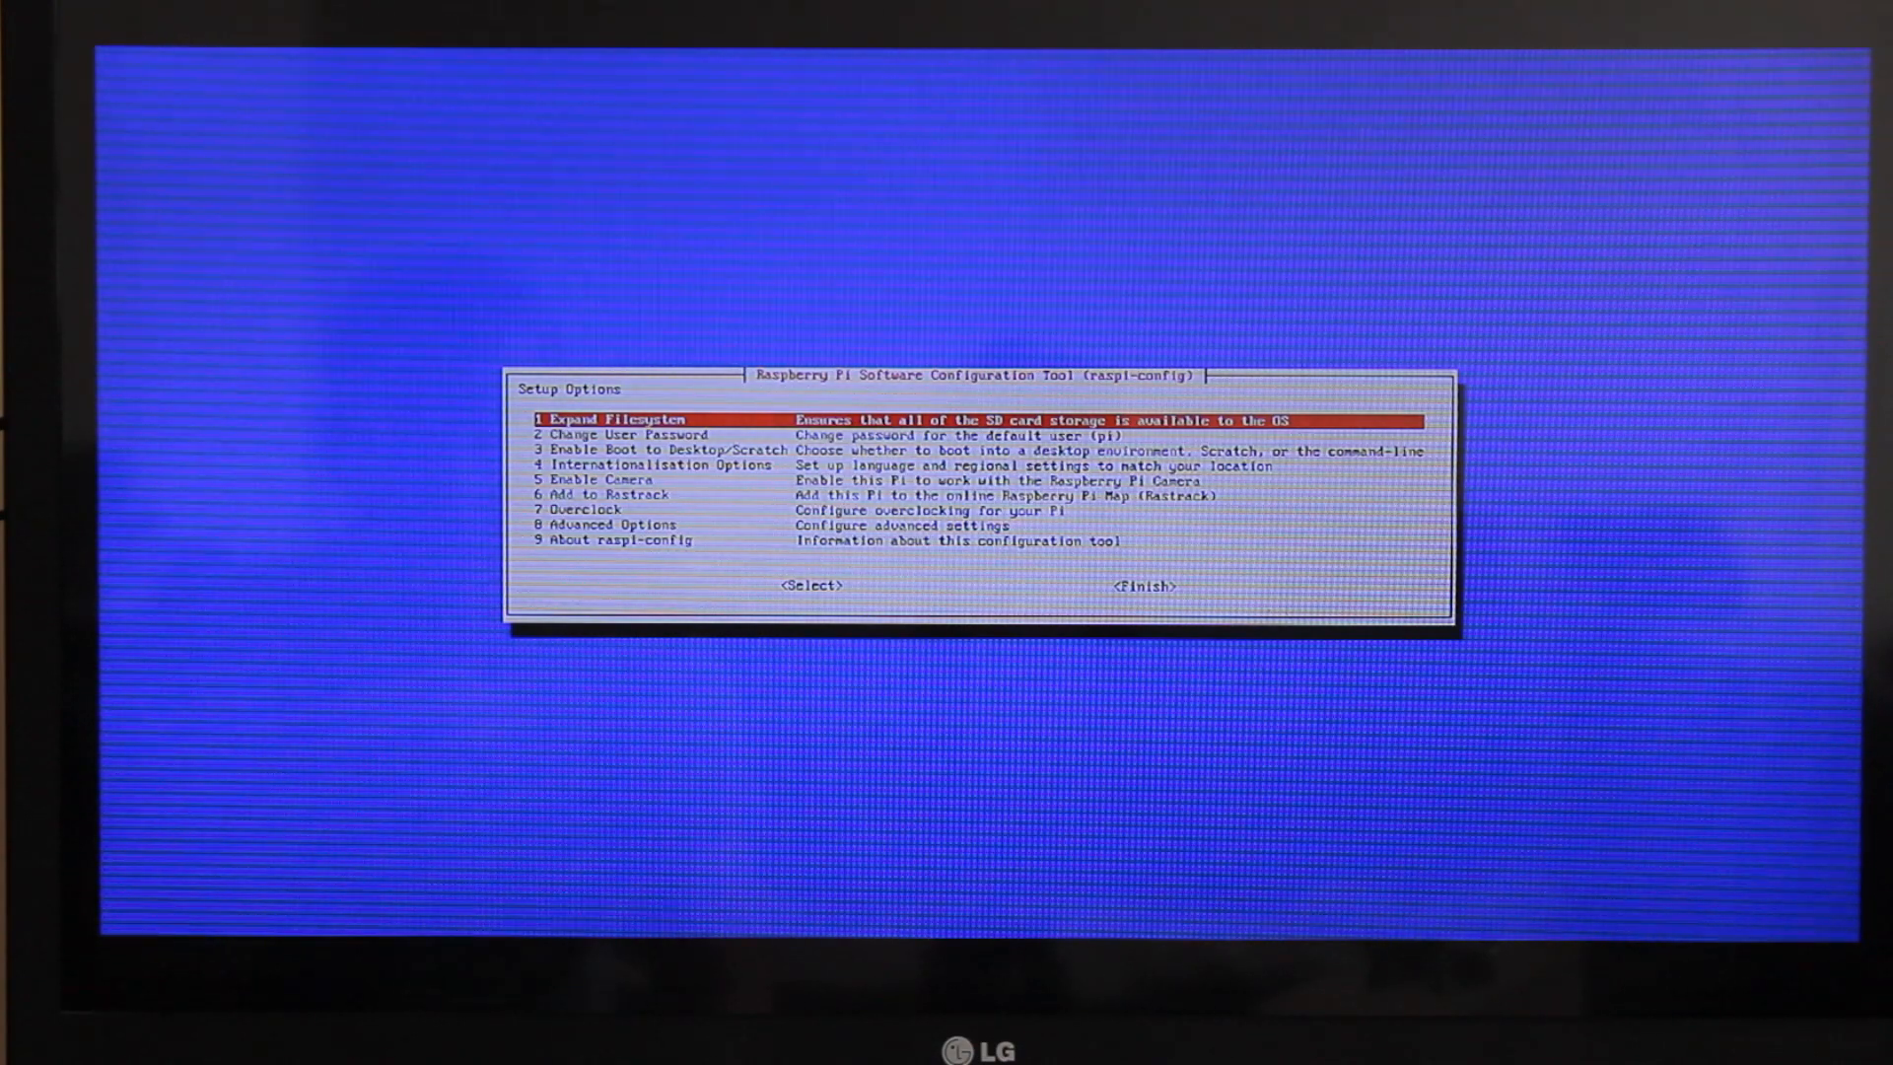
left_click(806, 586)
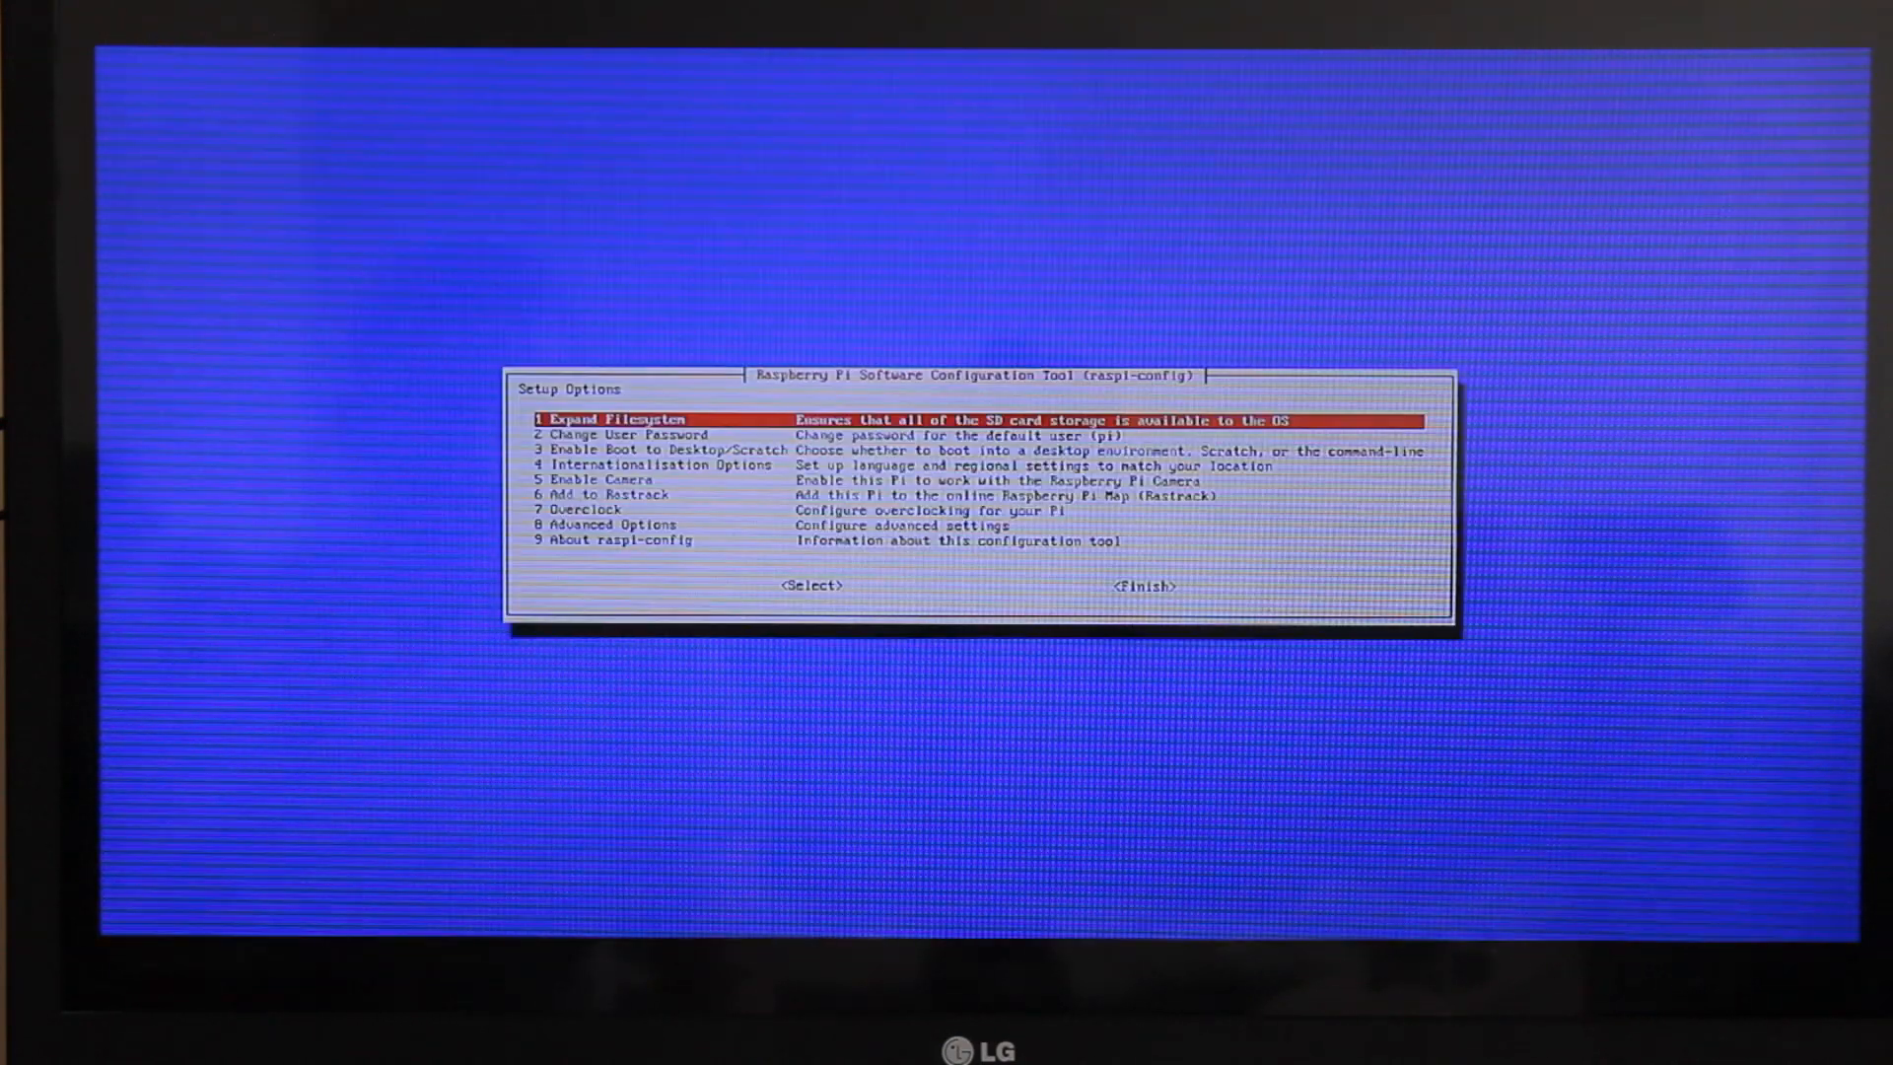
key("Down")
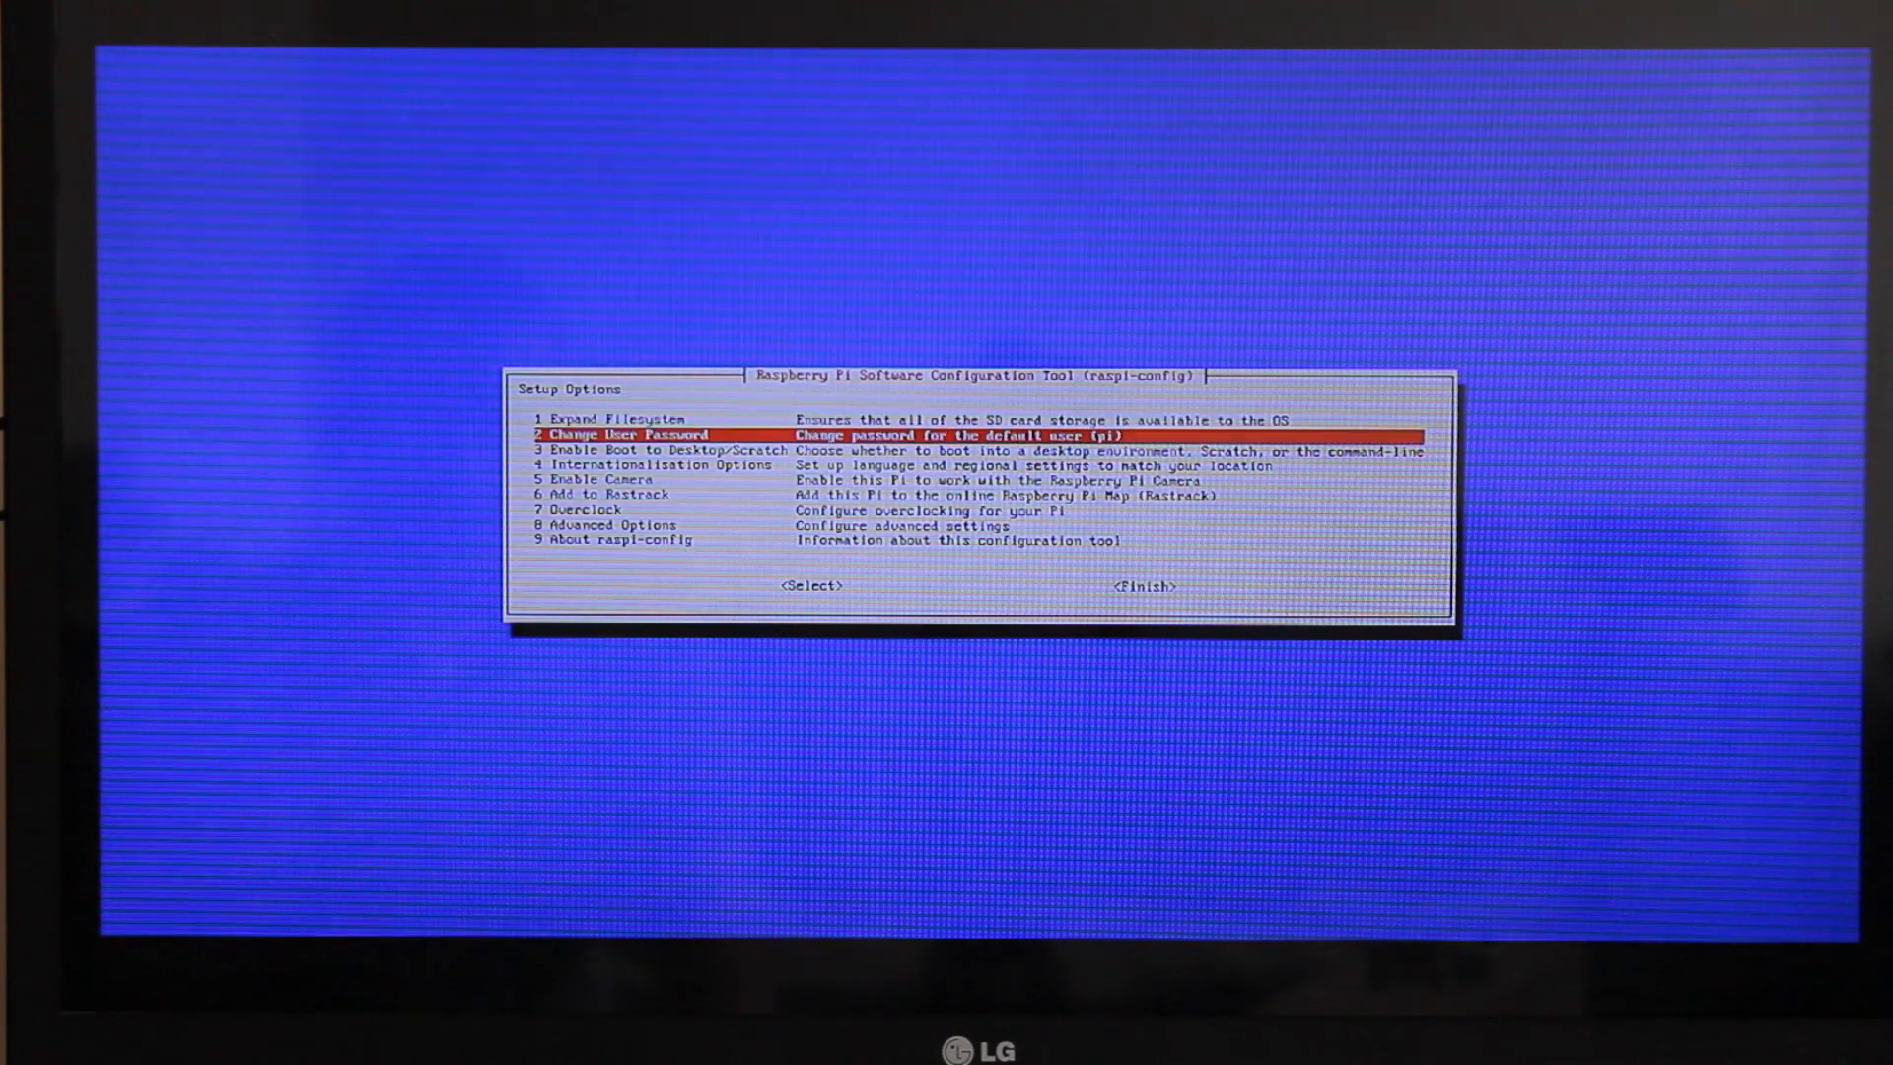
key("Down")
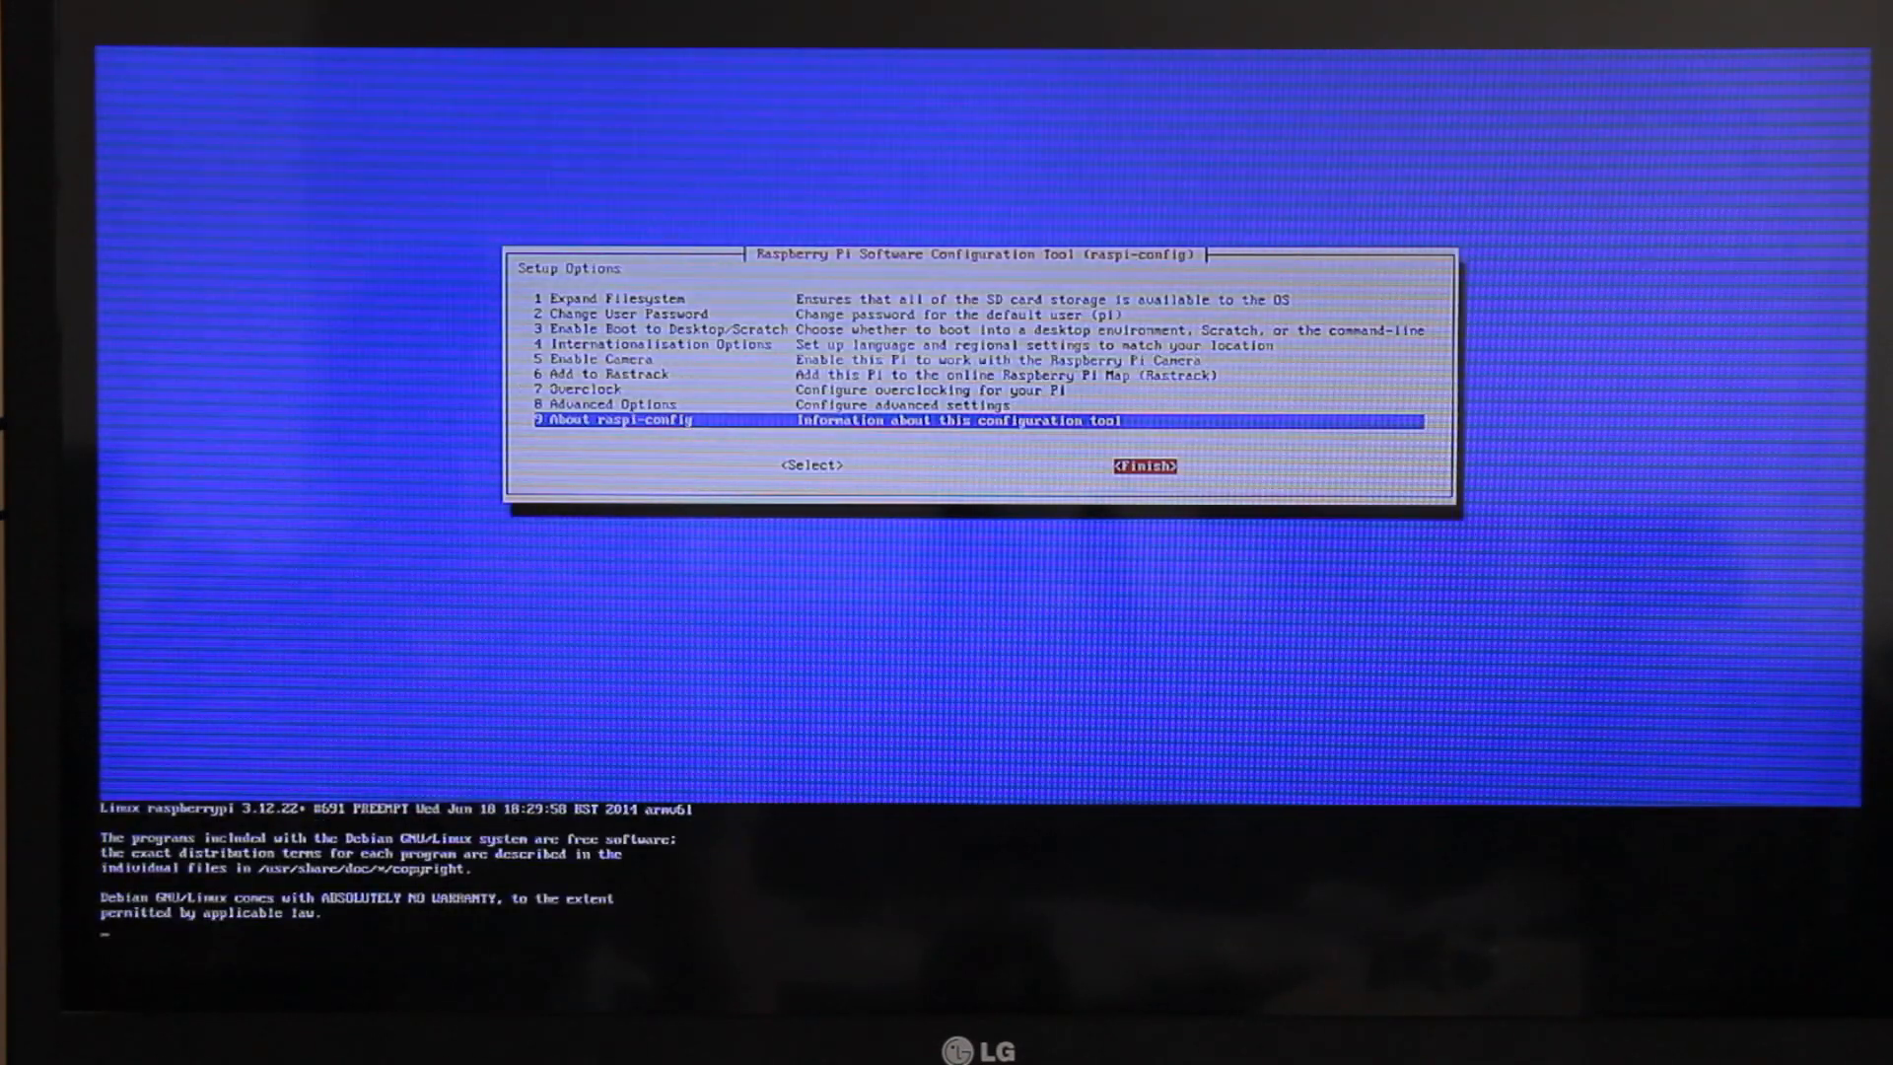
Run startx at the pi@raspberrypi prompt to launch the LXDE desktop
left_click(1143, 466)
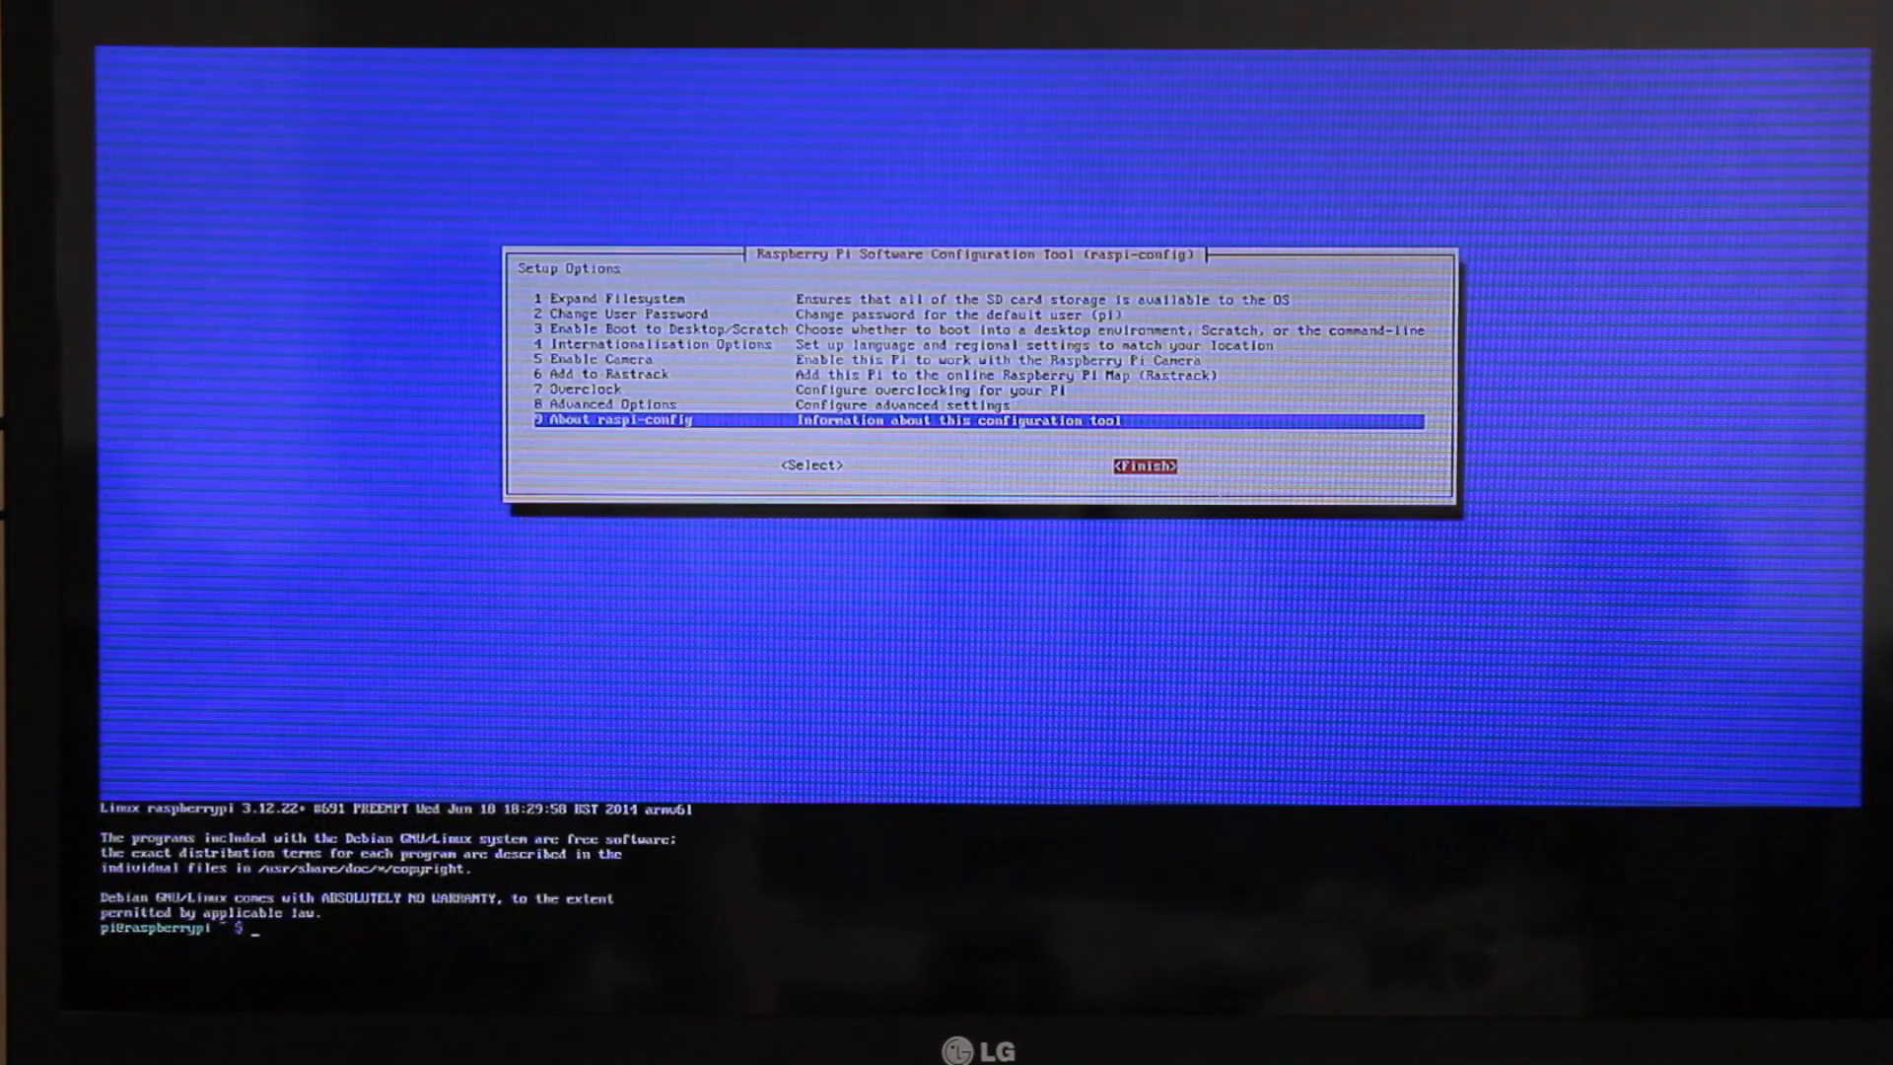
type("sta")
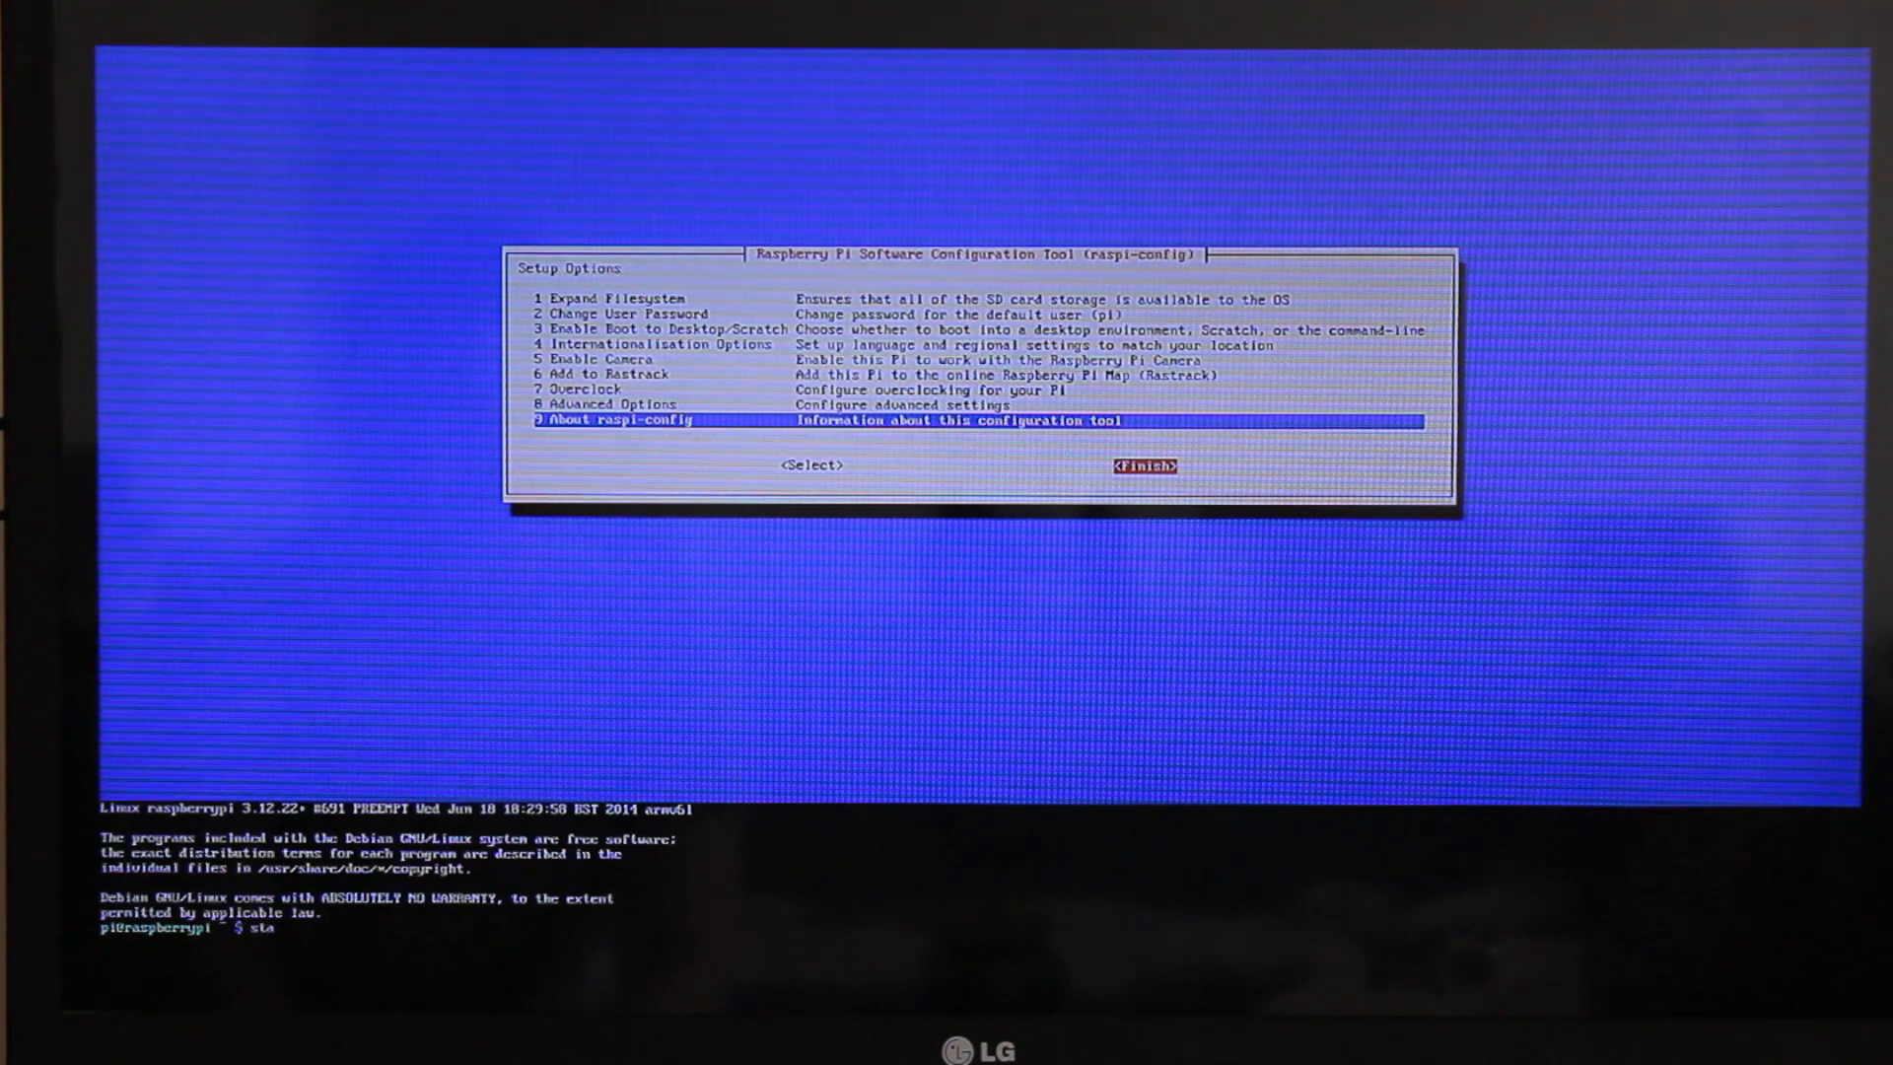
type("r")
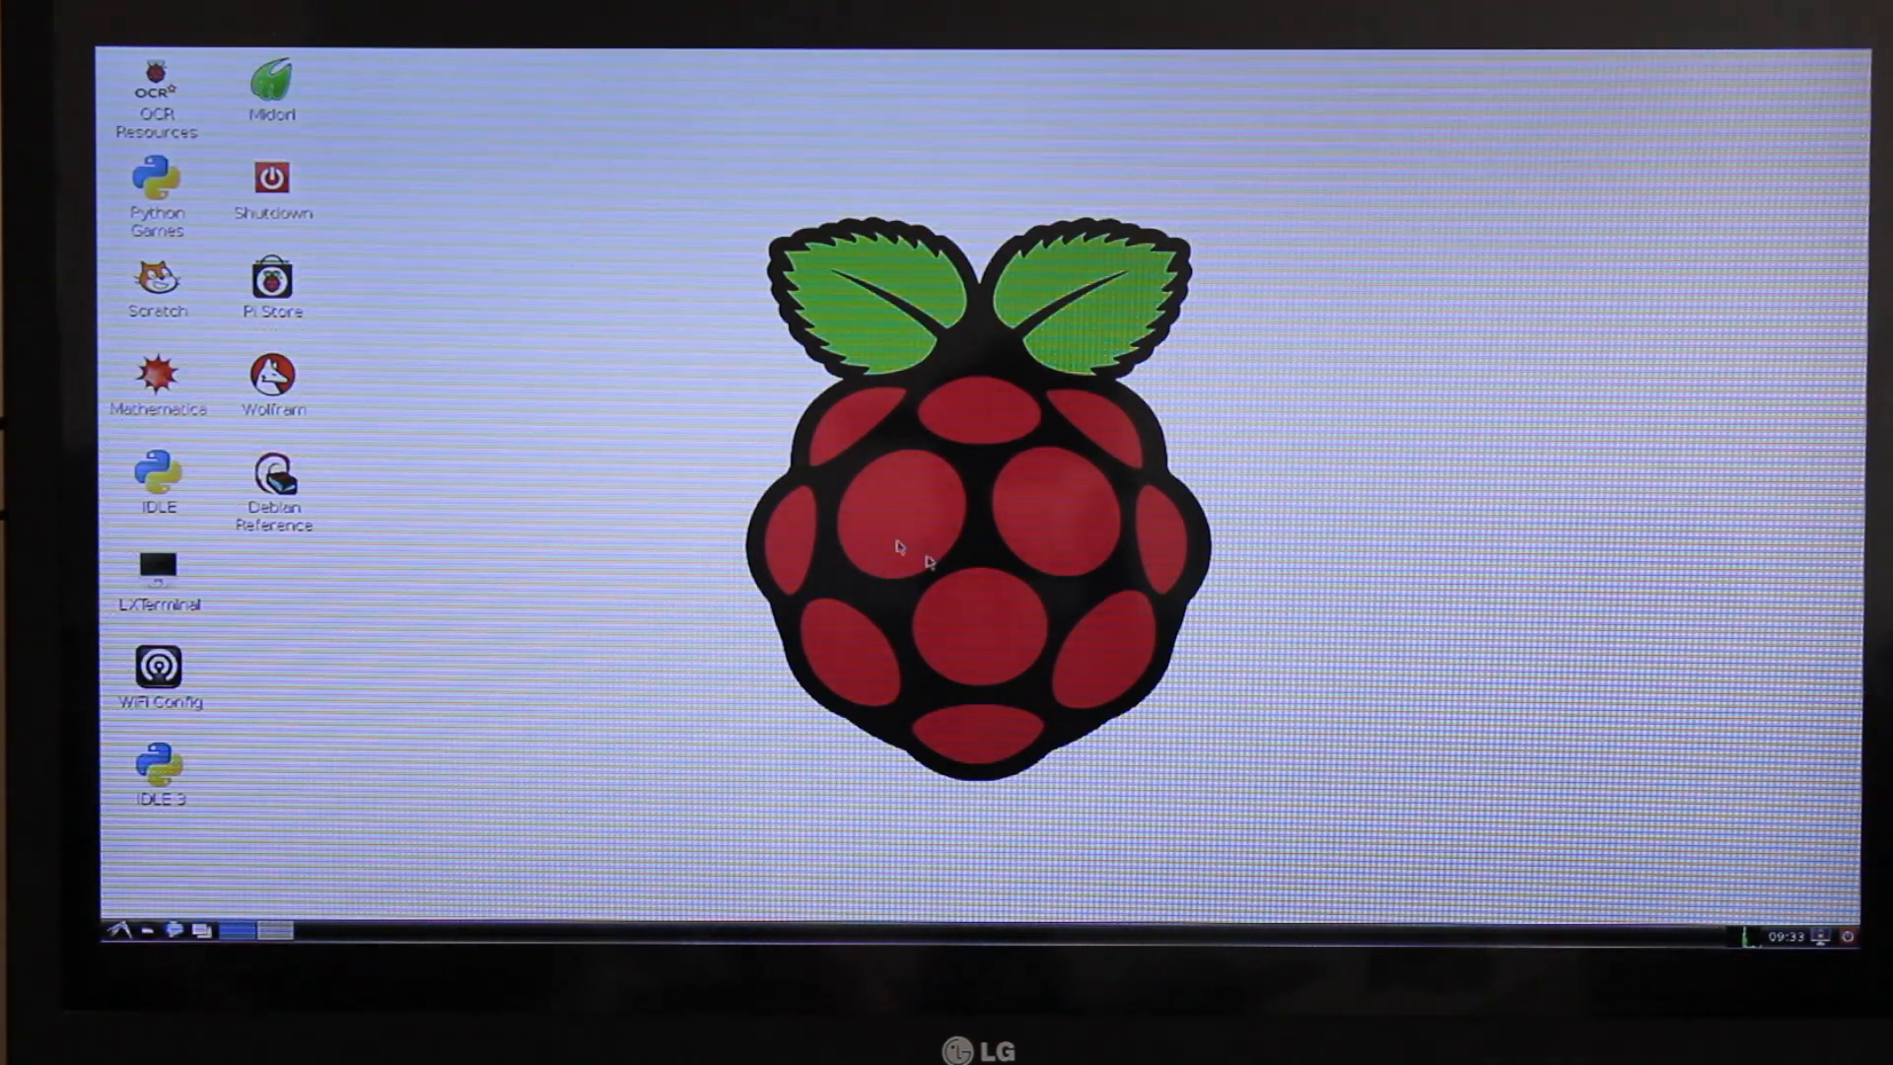
mouse_move(688, 464)
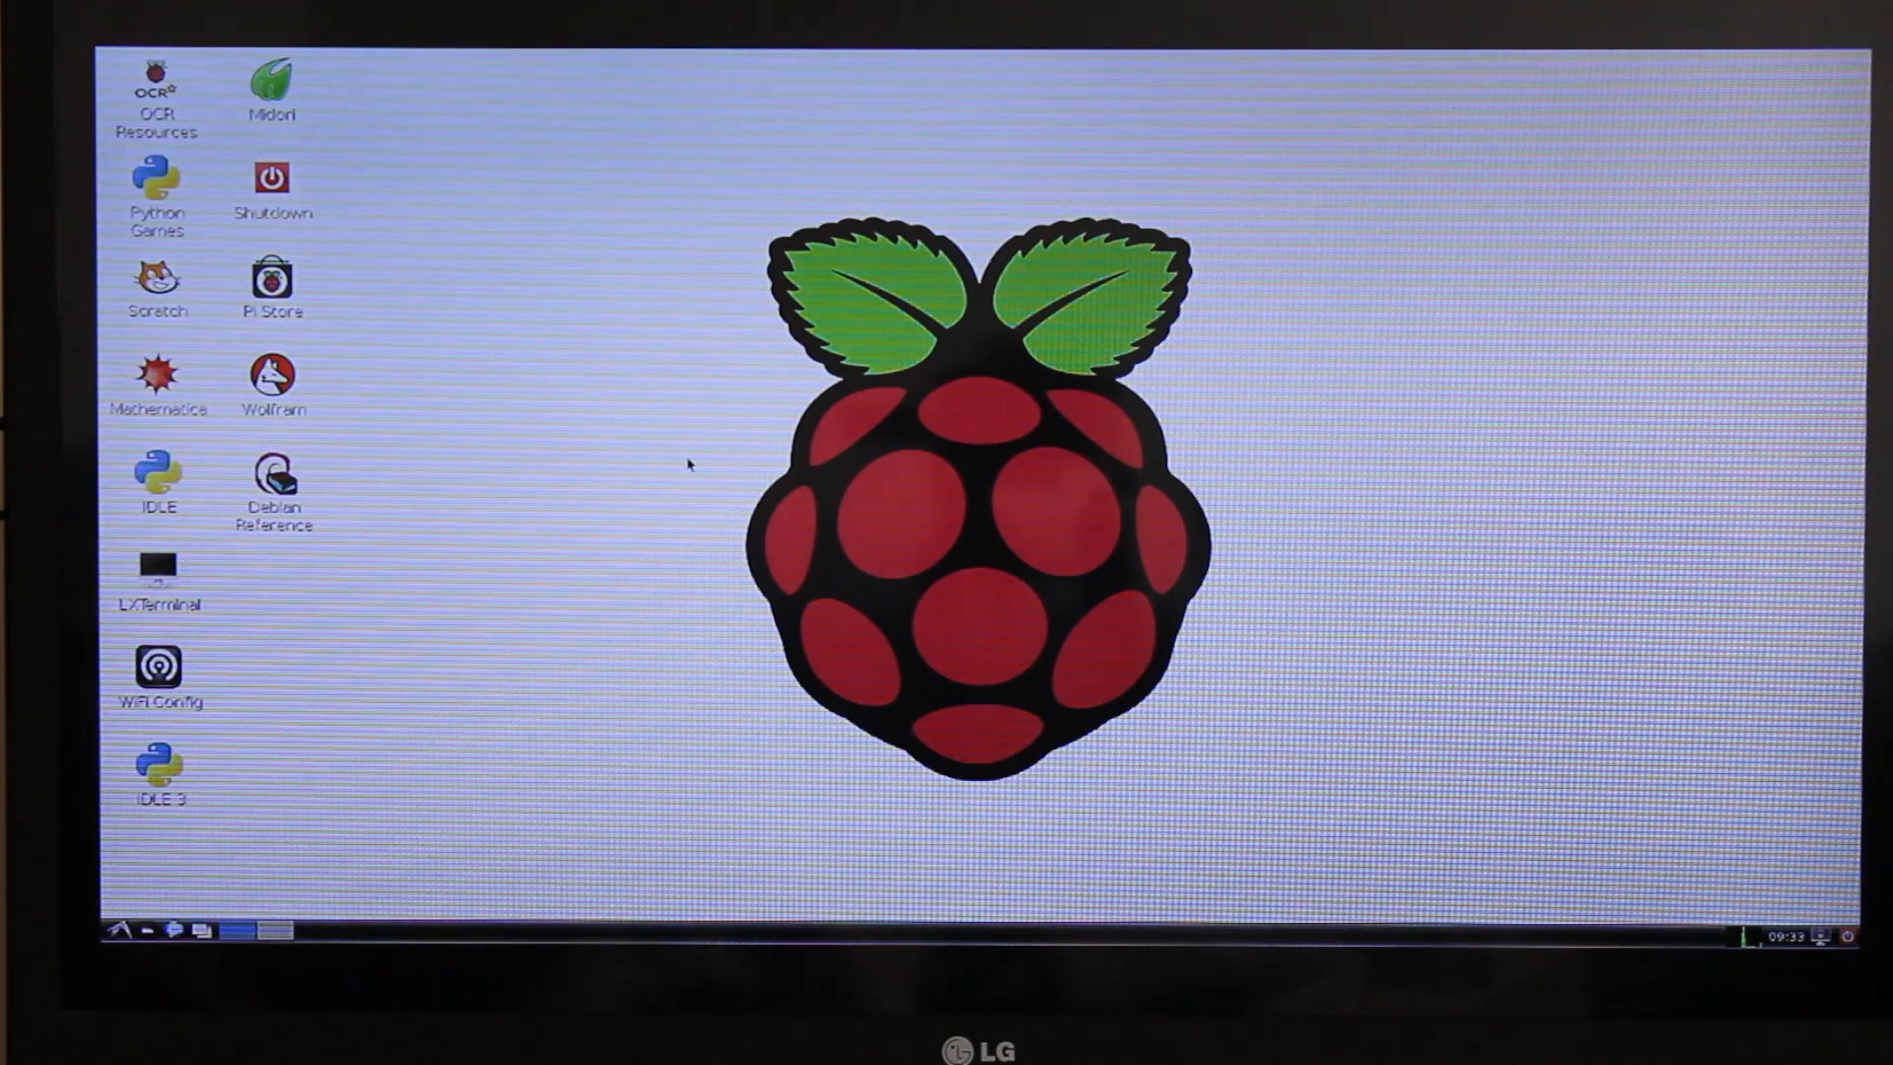